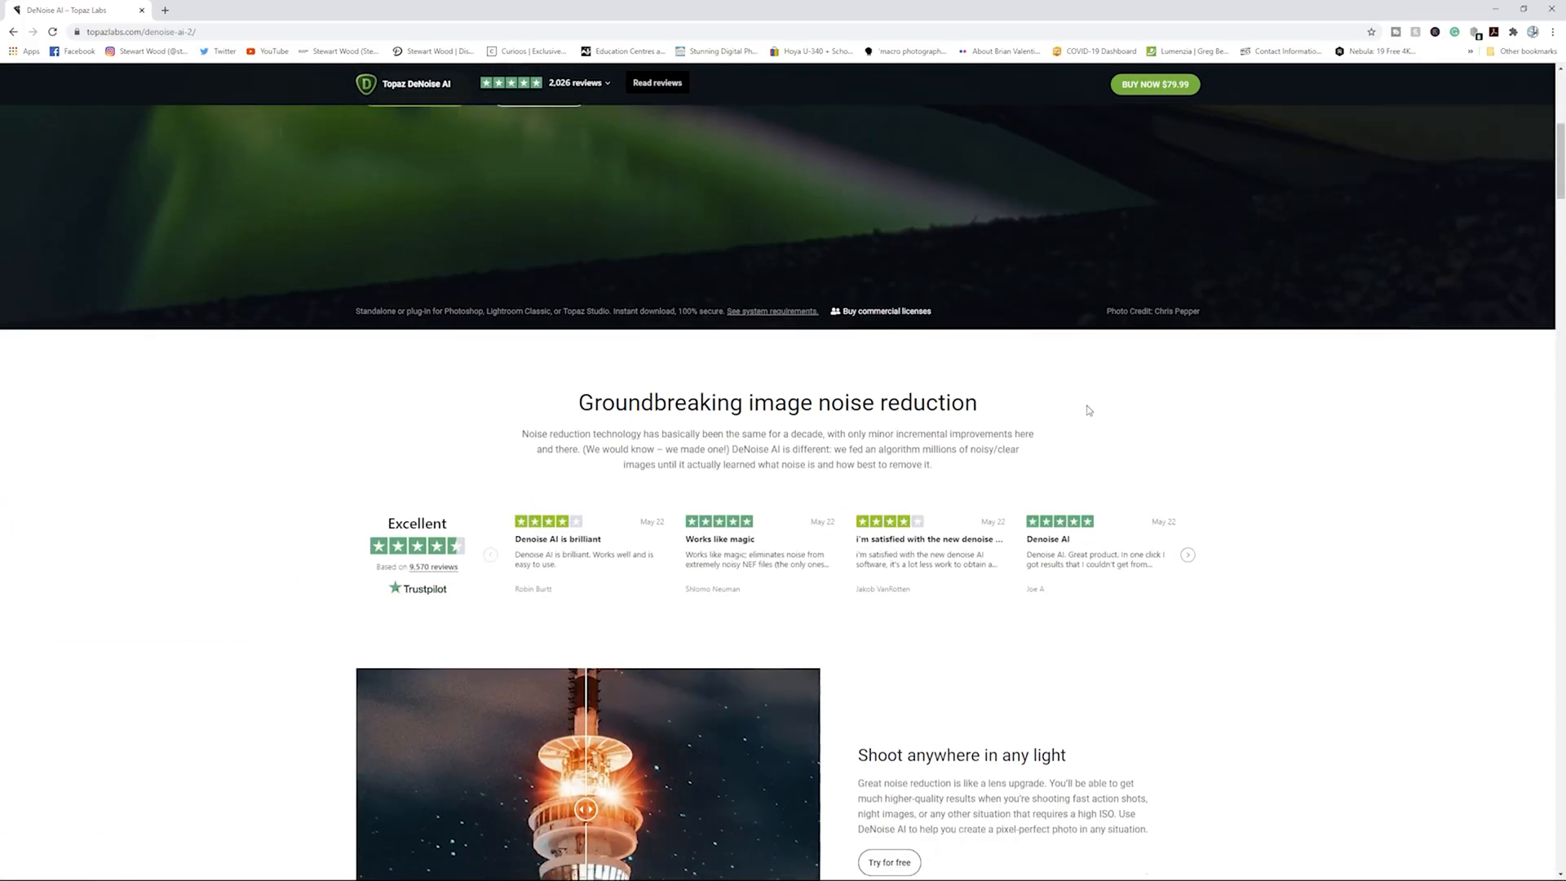
{"action": "scroll", "scroll_direction": "down", "scroll_amount": 3}
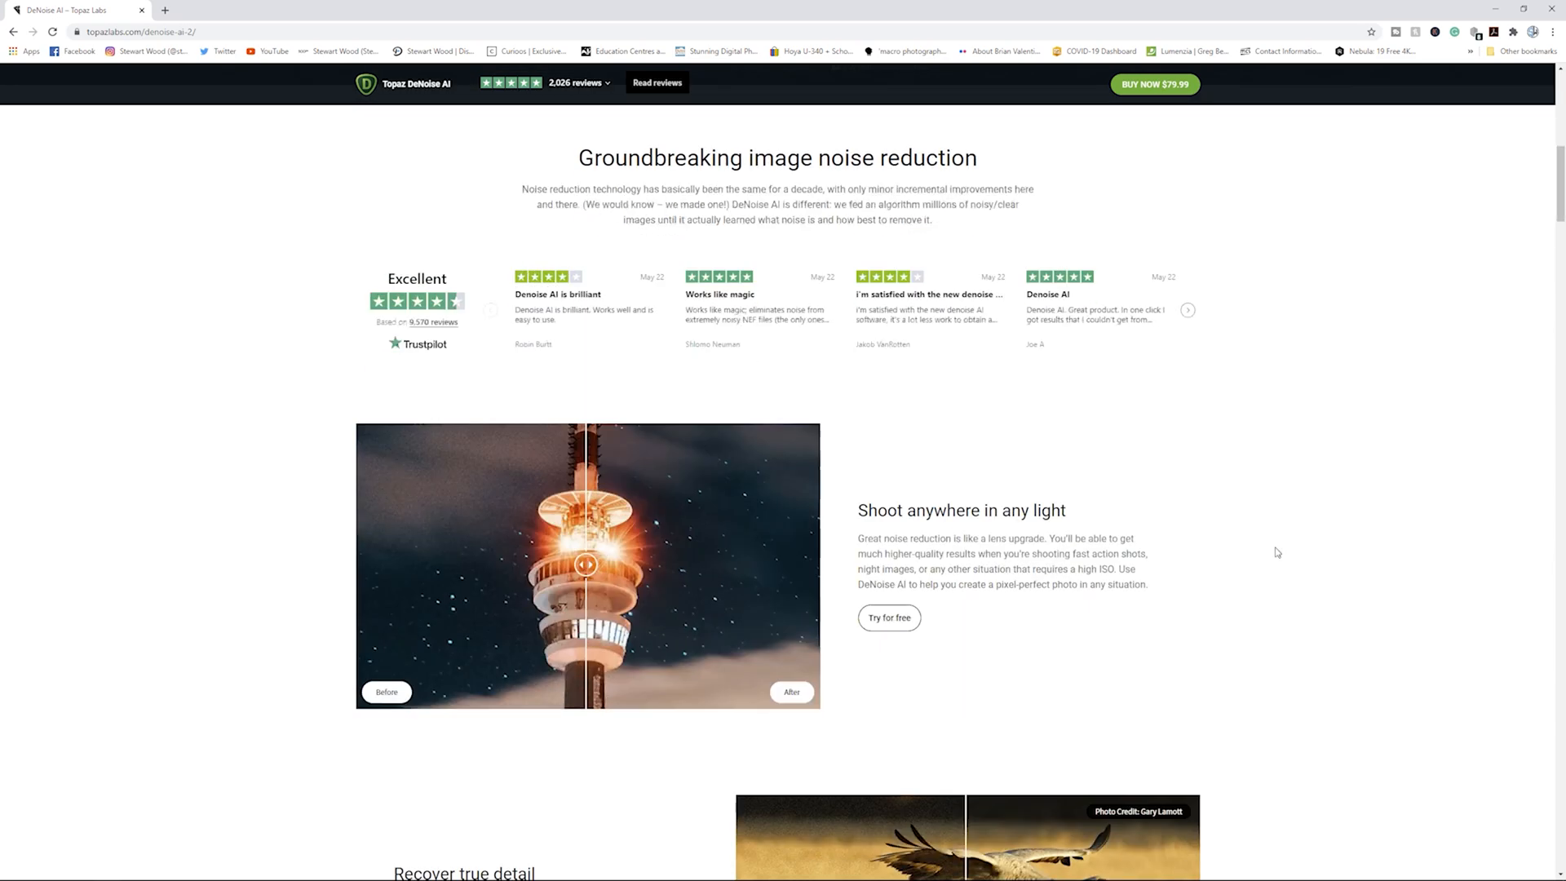
{"action": "scroll", "scroll_direction": "down", "scroll_amount": 3}
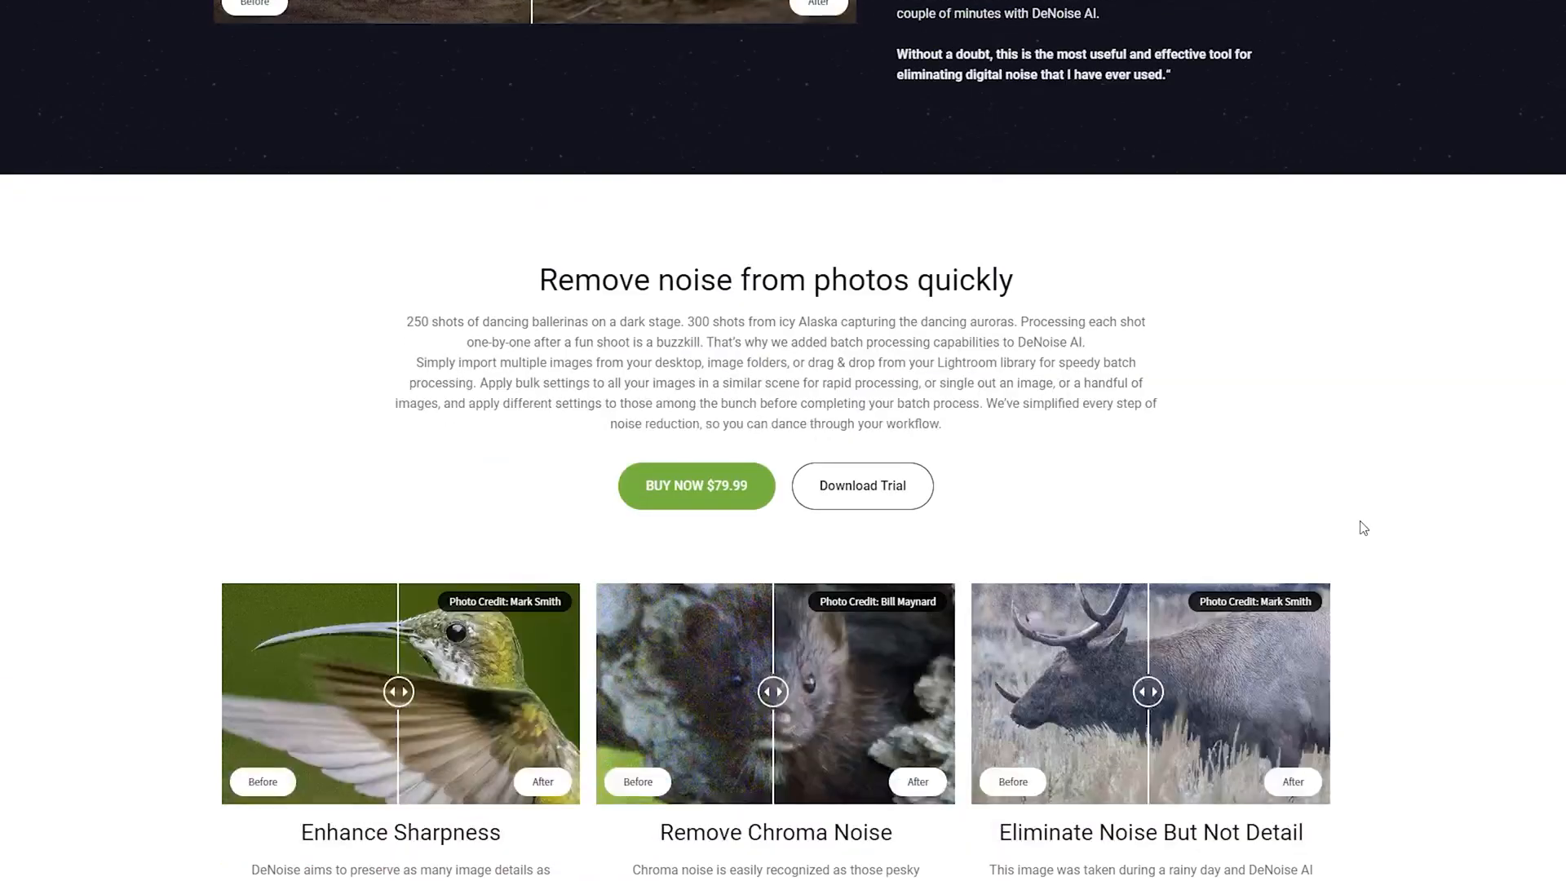